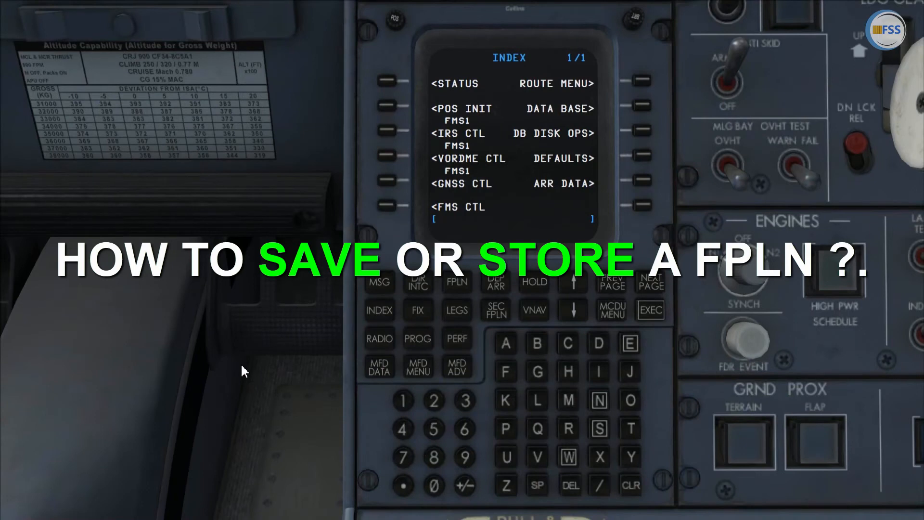
mouse_move(410, 349)
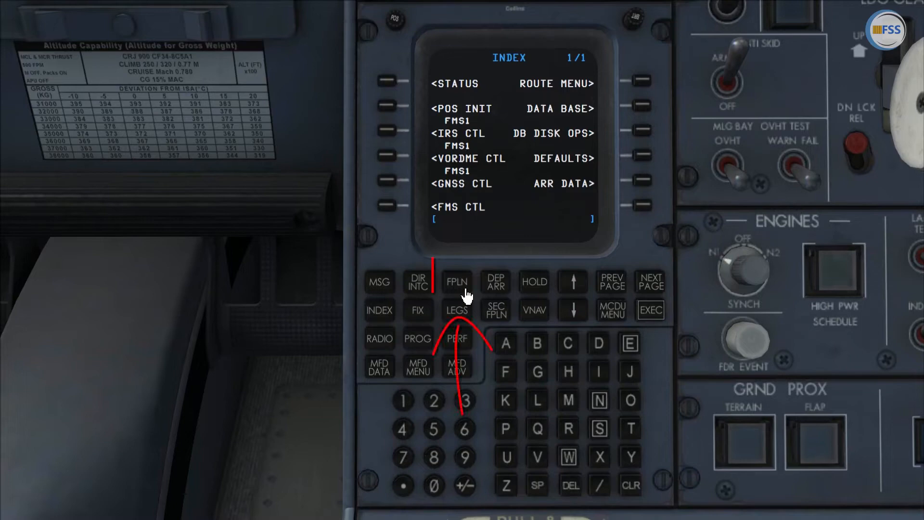
Step: Review FSS777's route pages and legs, then return to flight plan page 1
left_click(457, 281)
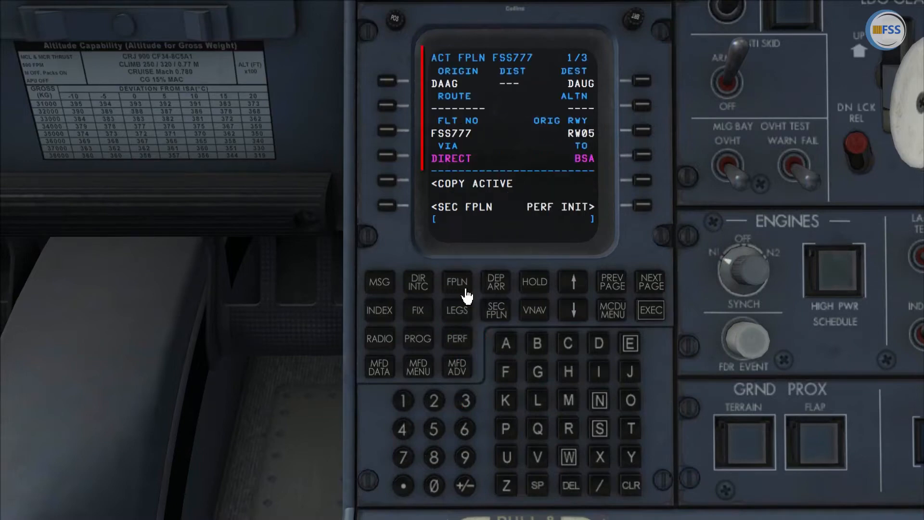
left_click(651, 282)
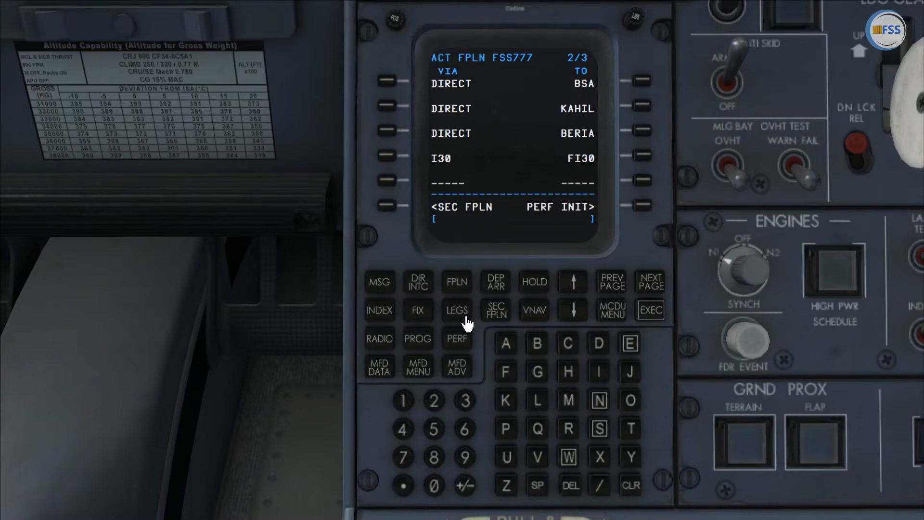
left_click(457, 310)
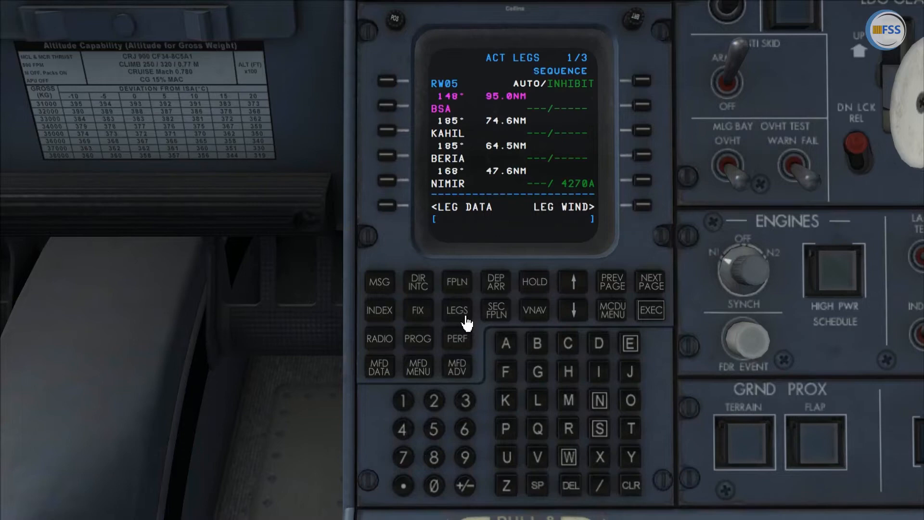
left_click(456, 282)
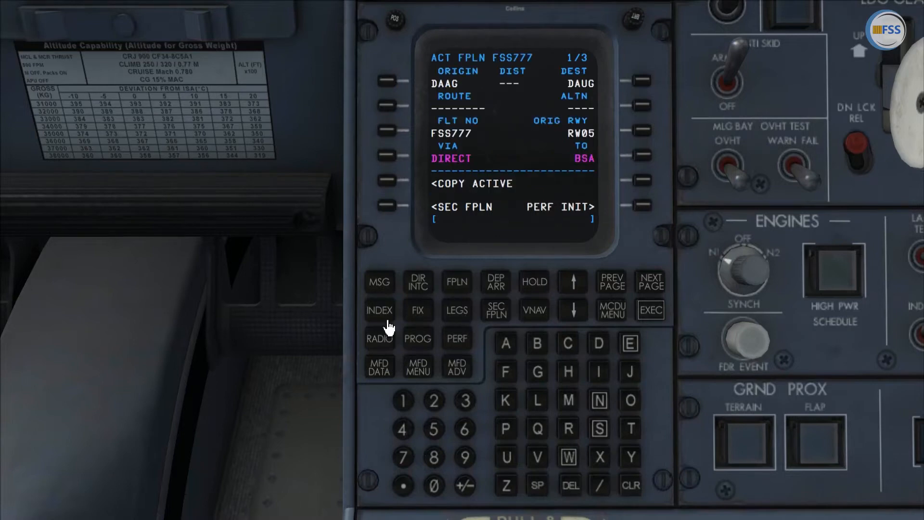
Step: Navigate through the index and route menu to the empty Pilot Route List
left_click(380, 310)
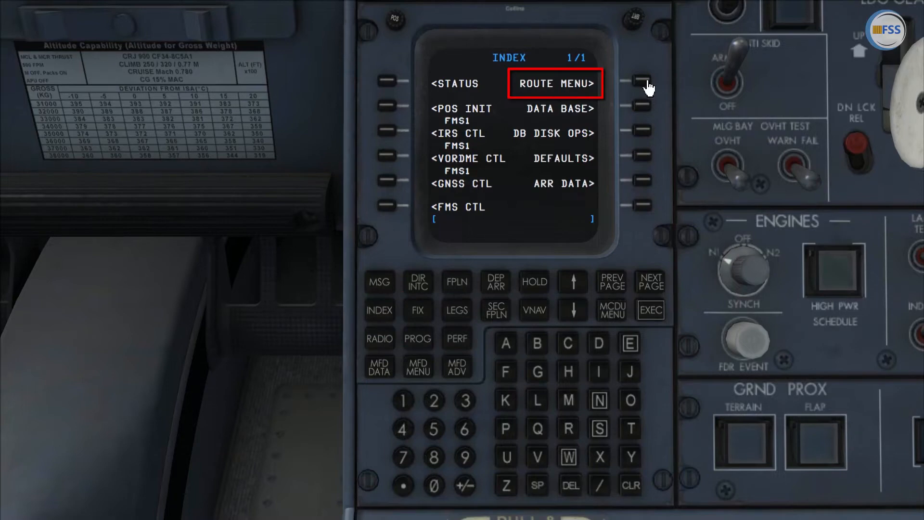
left_click(638, 83)
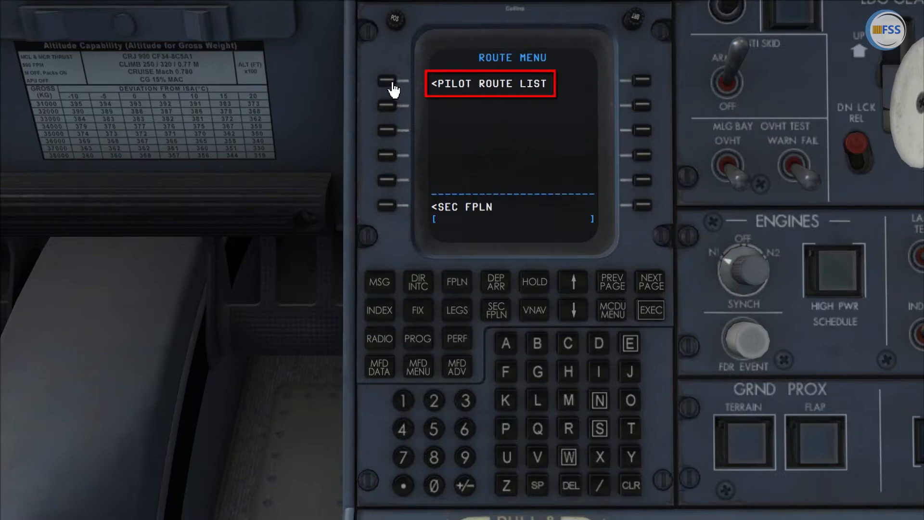
left_click(386, 82)
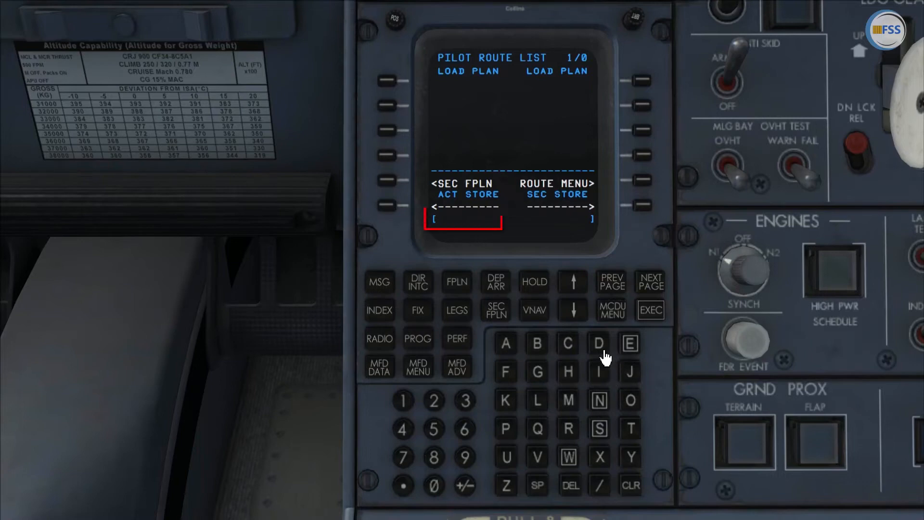
Step: Enter DAAGDAUG as the route name and store the active plan with ACT STORE
left_click(505, 343)
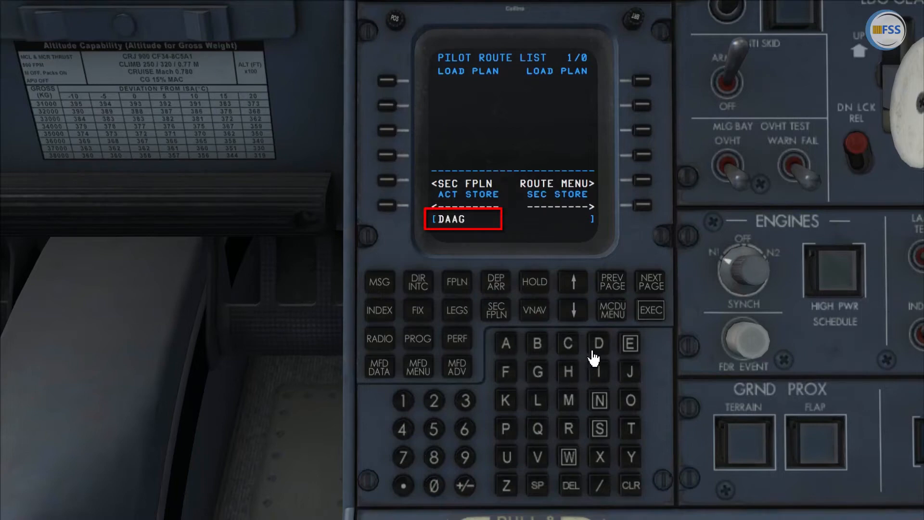
left_click(598, 343)
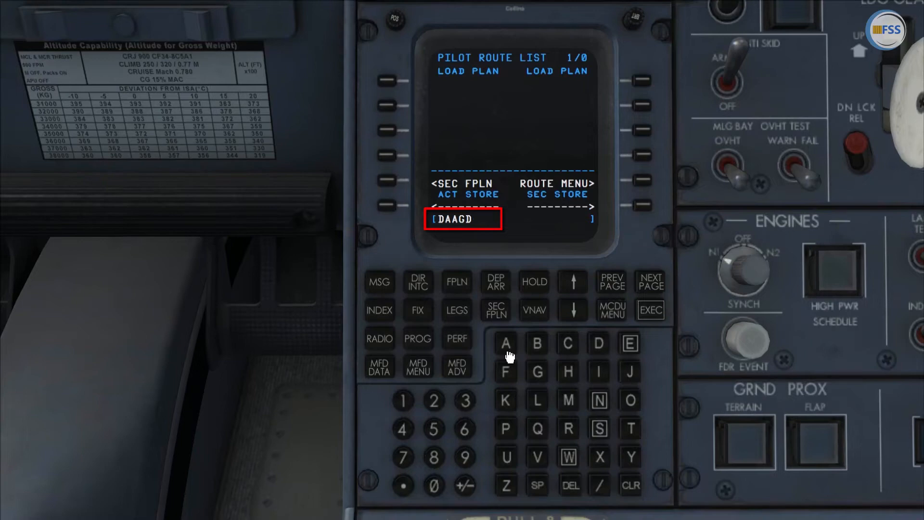
left_click(536, 373)
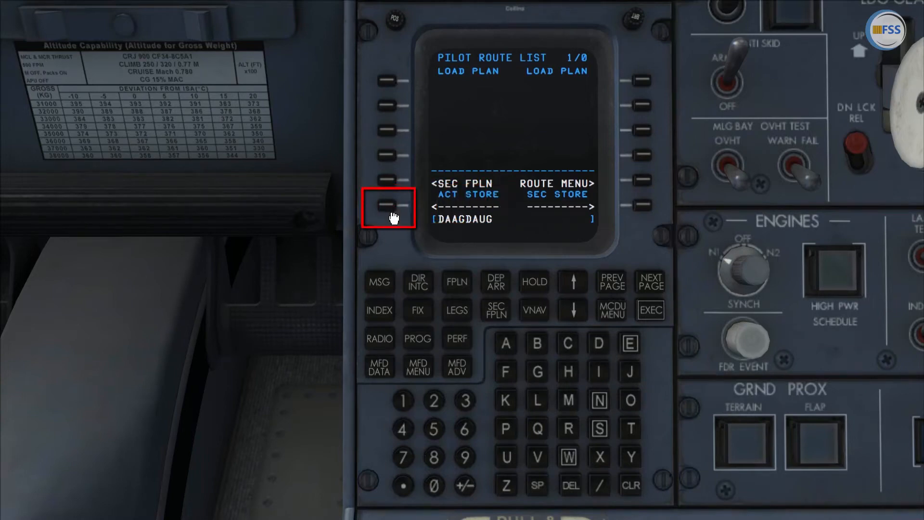
left_click(387, 209)
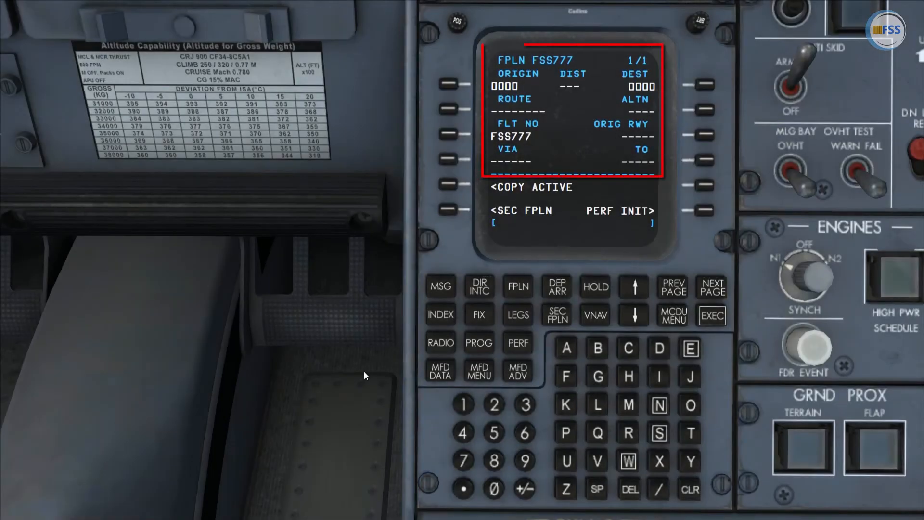
mouse_move(718, 299)
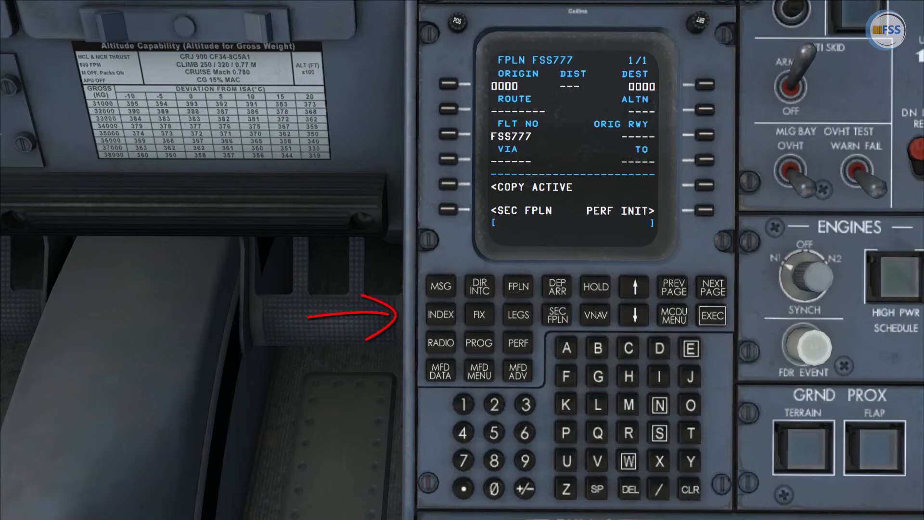
Step: Return to the Pilot Route List and load the DAAG:DAUG route
left_click(441, 315)
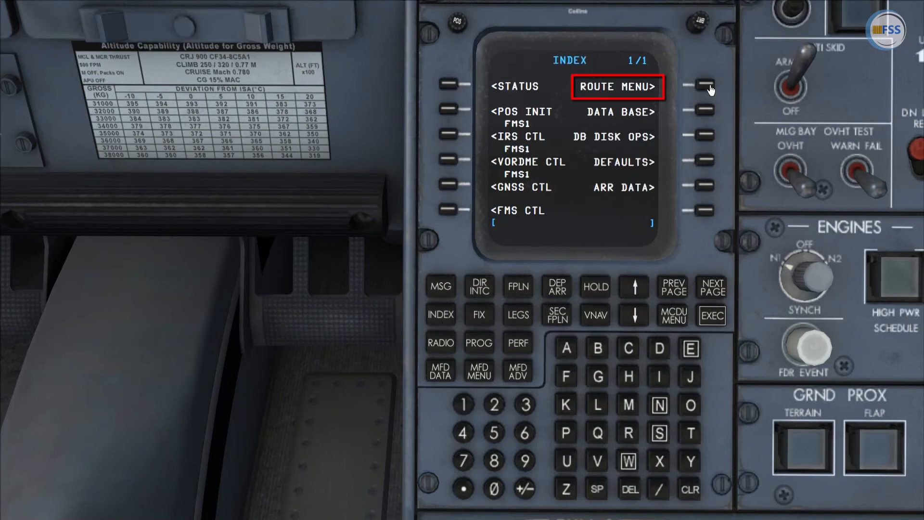
left_click(700, 86)
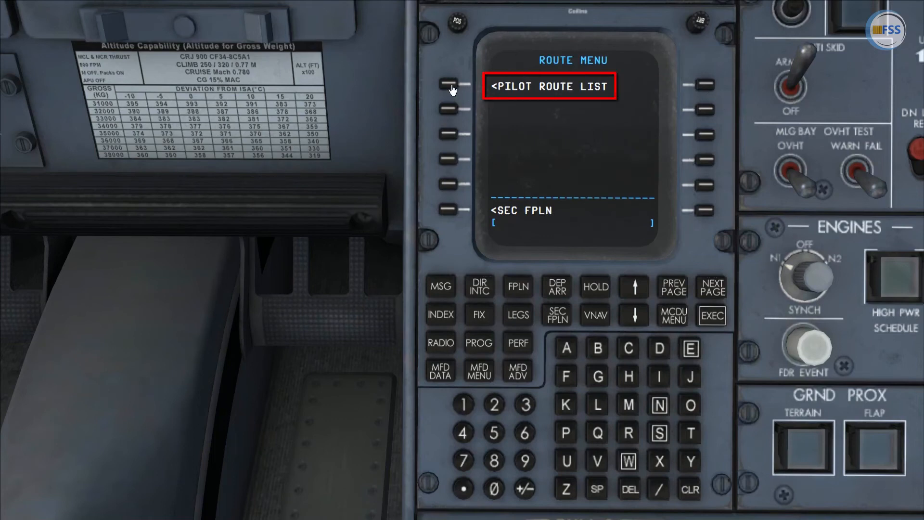
left_click(446, 86)
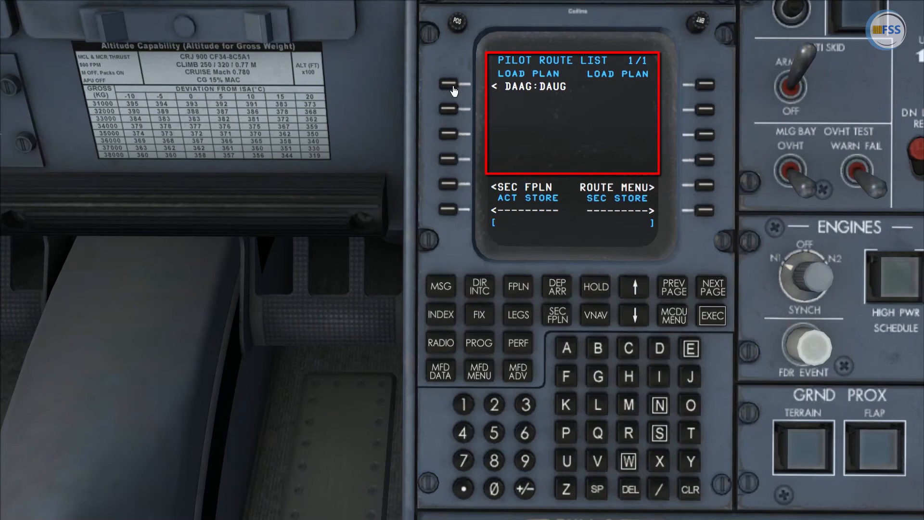
left_click(450, 87)
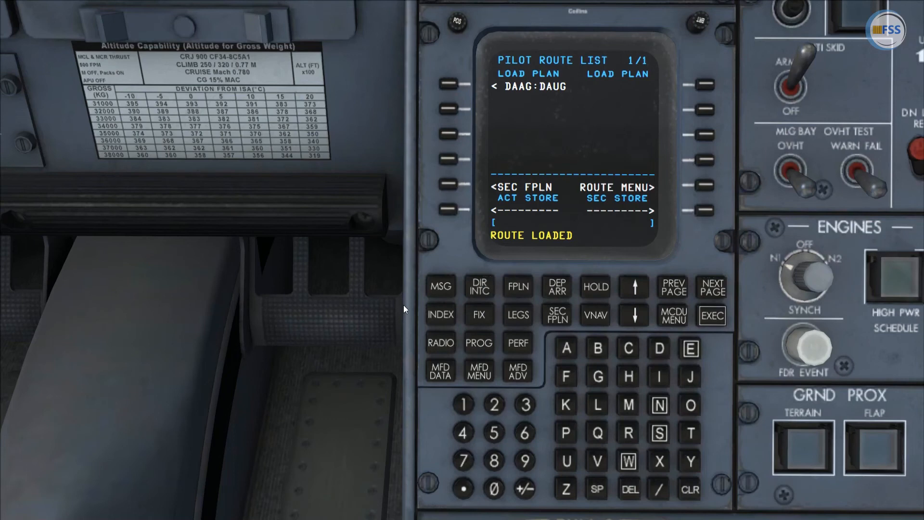
mouse_move(485, 319)
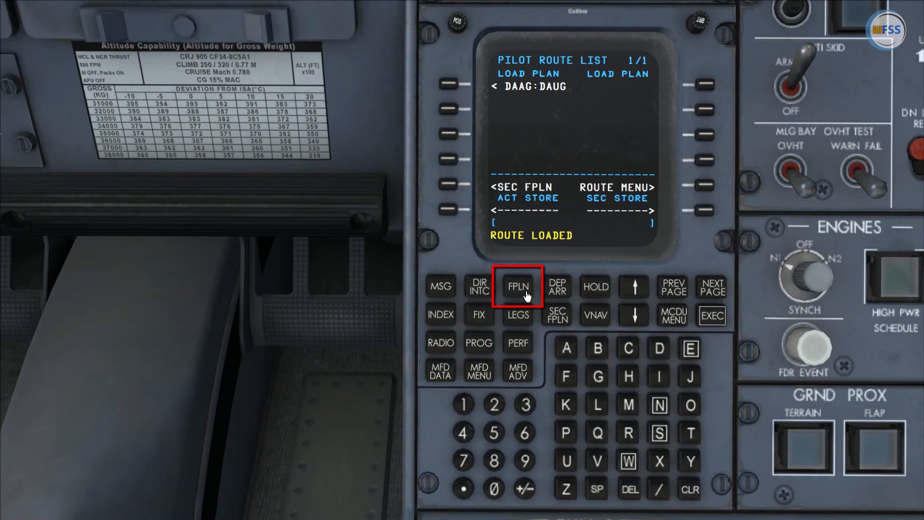
Step: Review the loaded DAAG–DAUG route in SEC FPLN and activate it
left_click(518, 286)
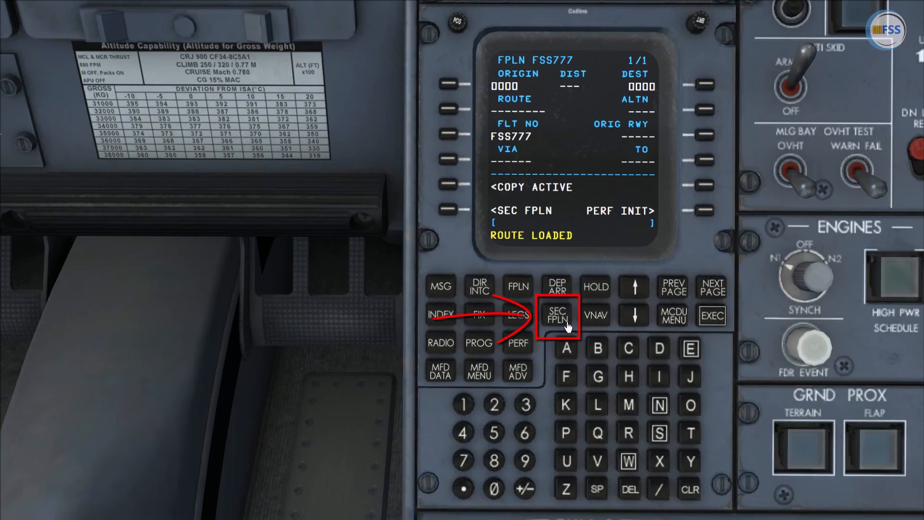
left_click(555, 315)
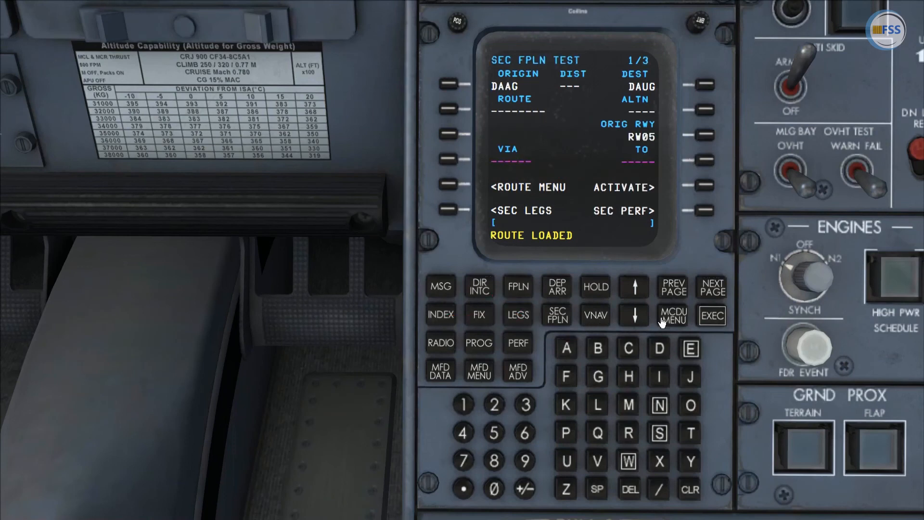
left_click(712, 286)
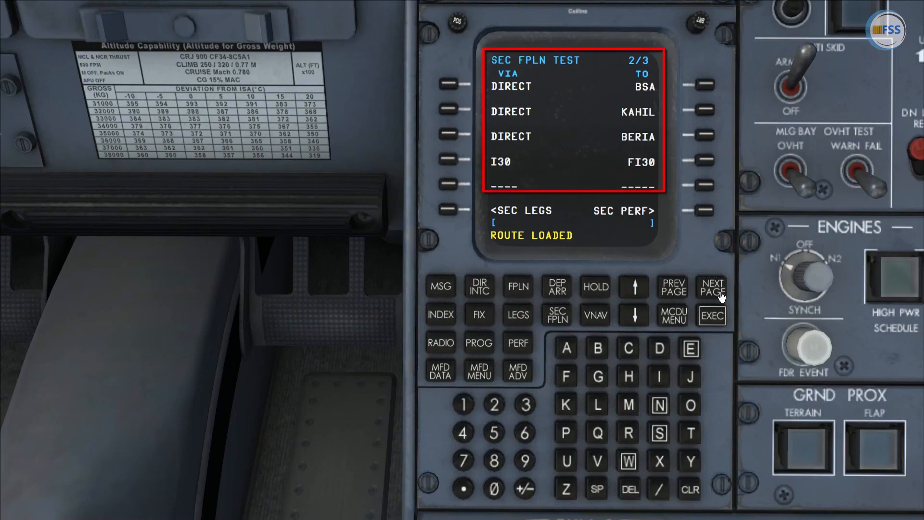
left_click(672, 287)
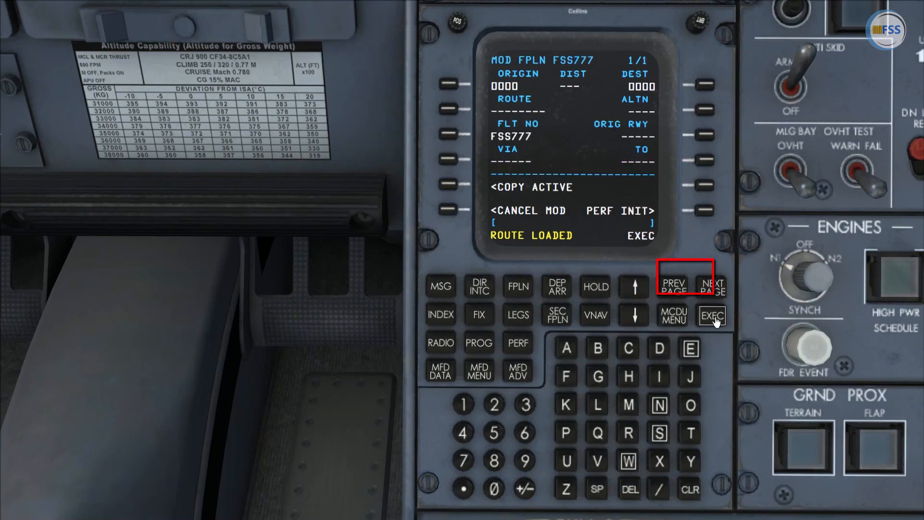
Step: Execute the modified plan and verify the route via BSA, KAHIL, BERIA, FI30
left_click(713, 316)
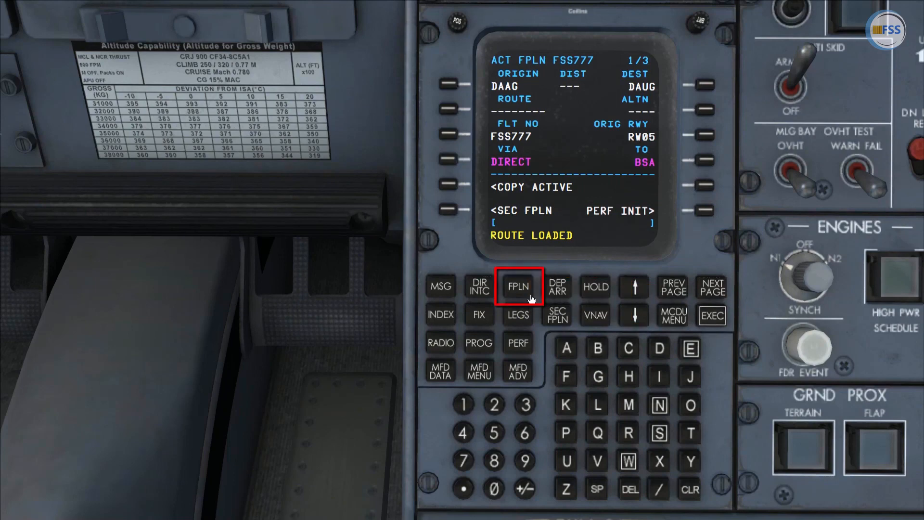
mouse_move(712, 302)
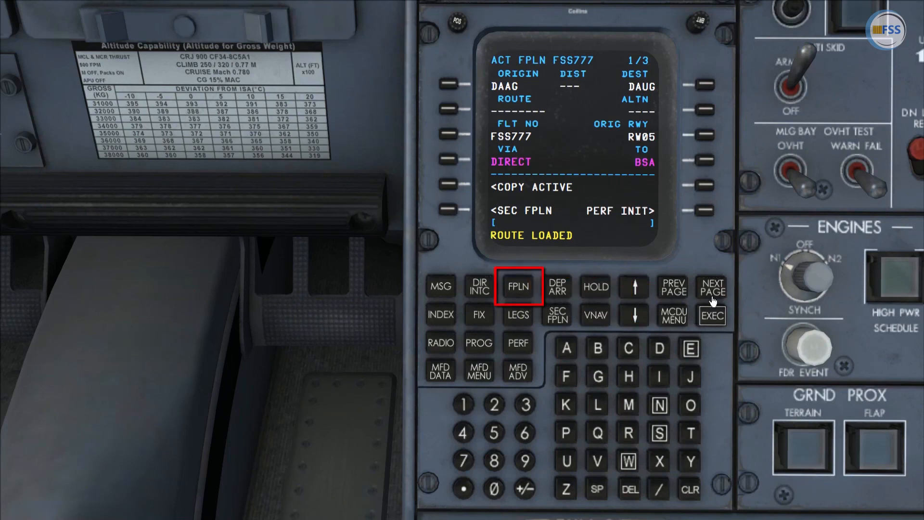
left_click(712, 287)
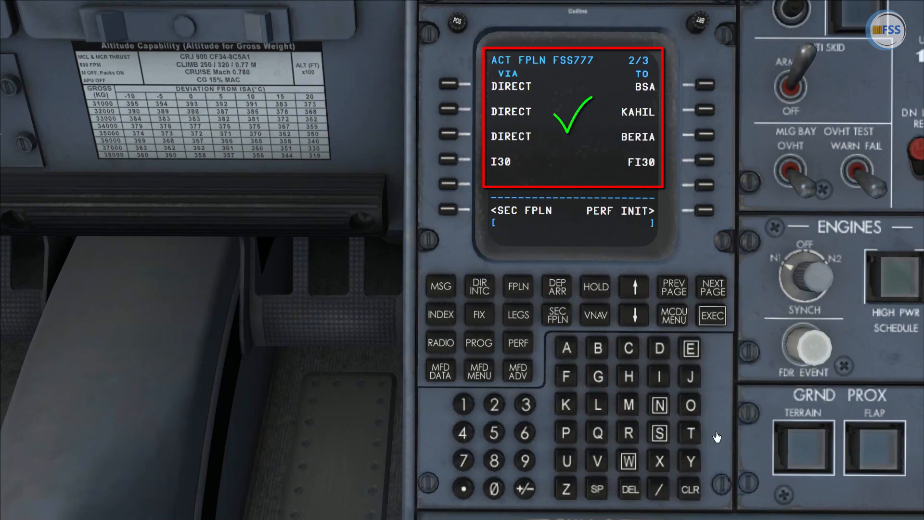
mouse_move(741, 341)
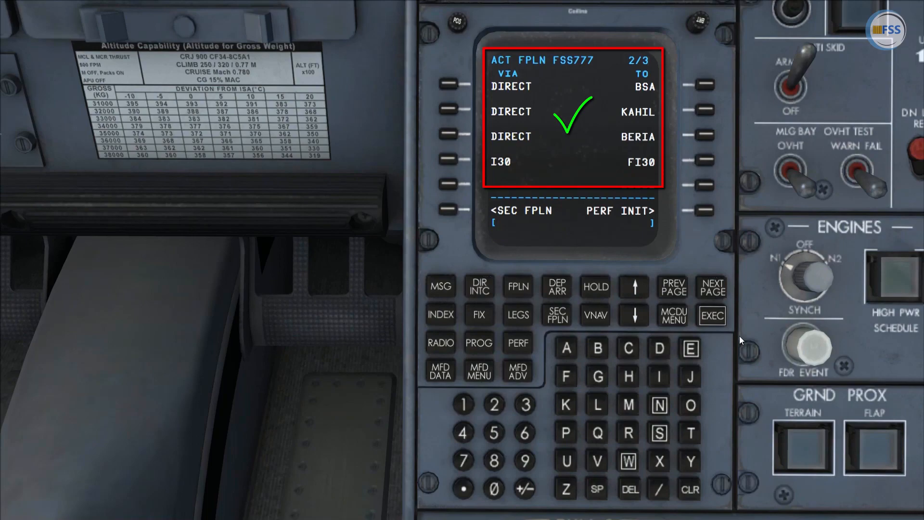